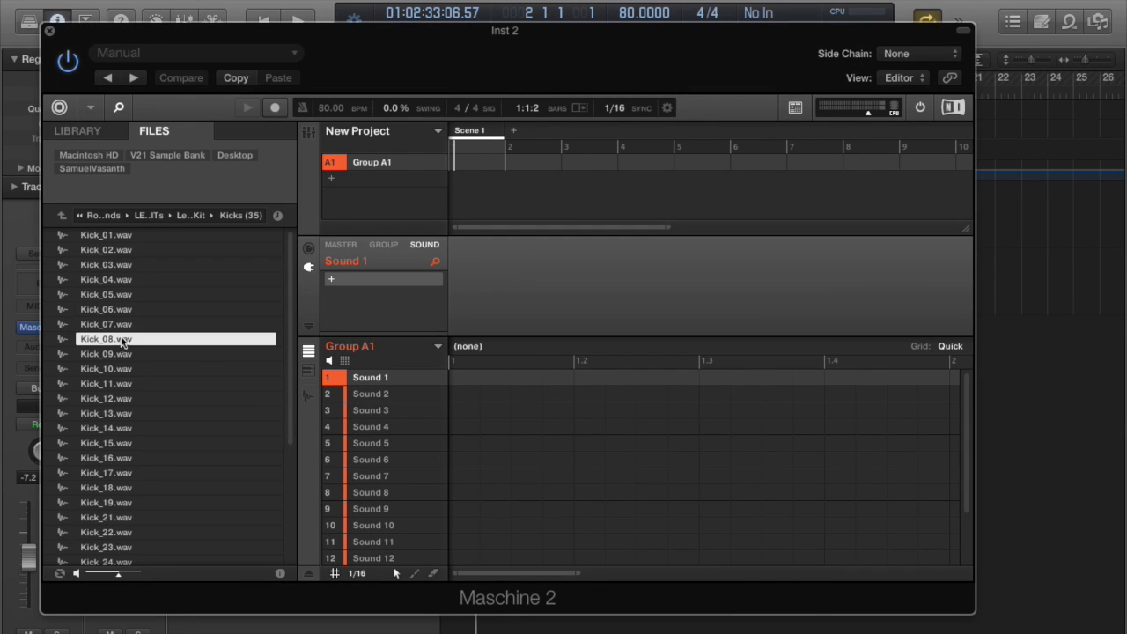
- Load Kick_09 onto Sound 1 of Group A1 and browse into the Hats & Cymbals folder
left_click_drag(106, 338, 359, 338)
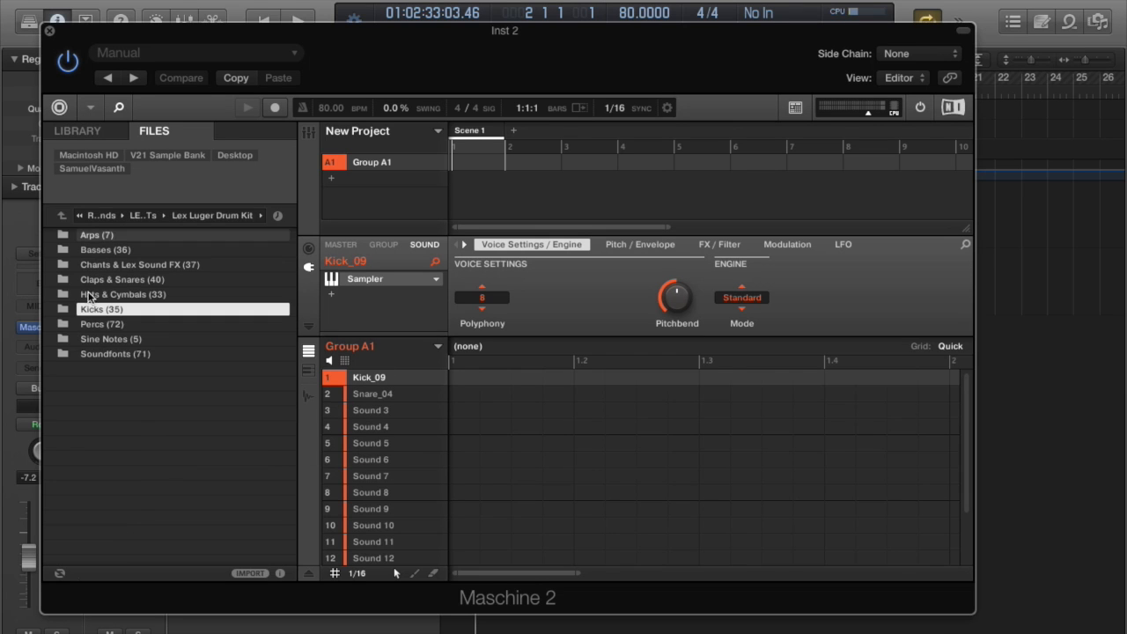
double_click(123, 294)
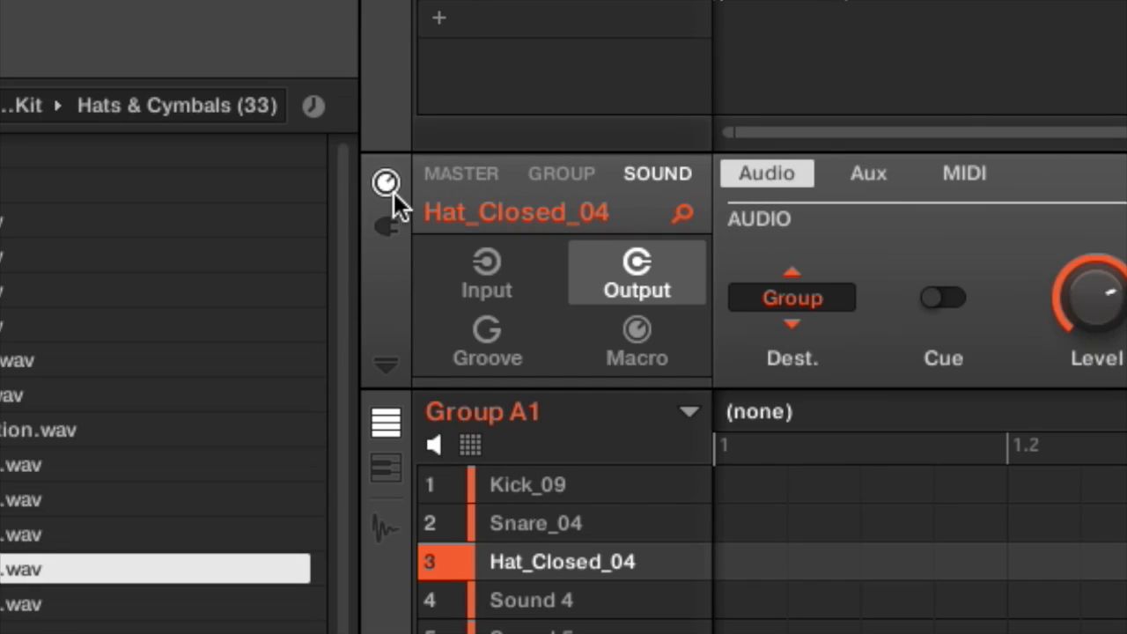
mouse_move(560, 255)
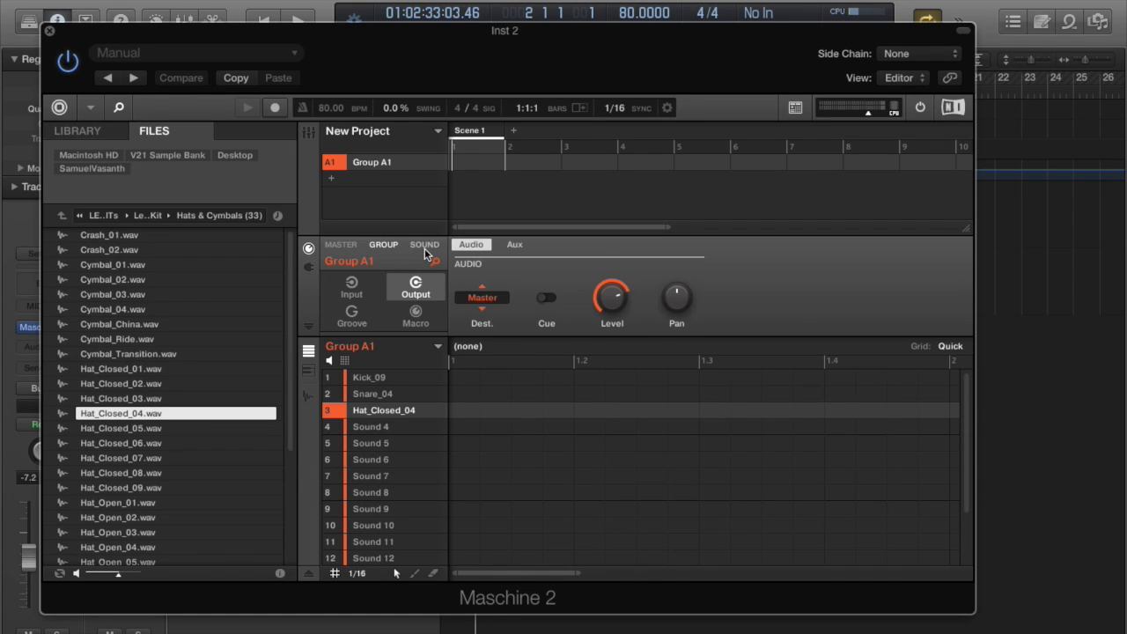
- Route Kick_09's audio output destination to Ext. 2 instead of the group
left_click(425, 243)
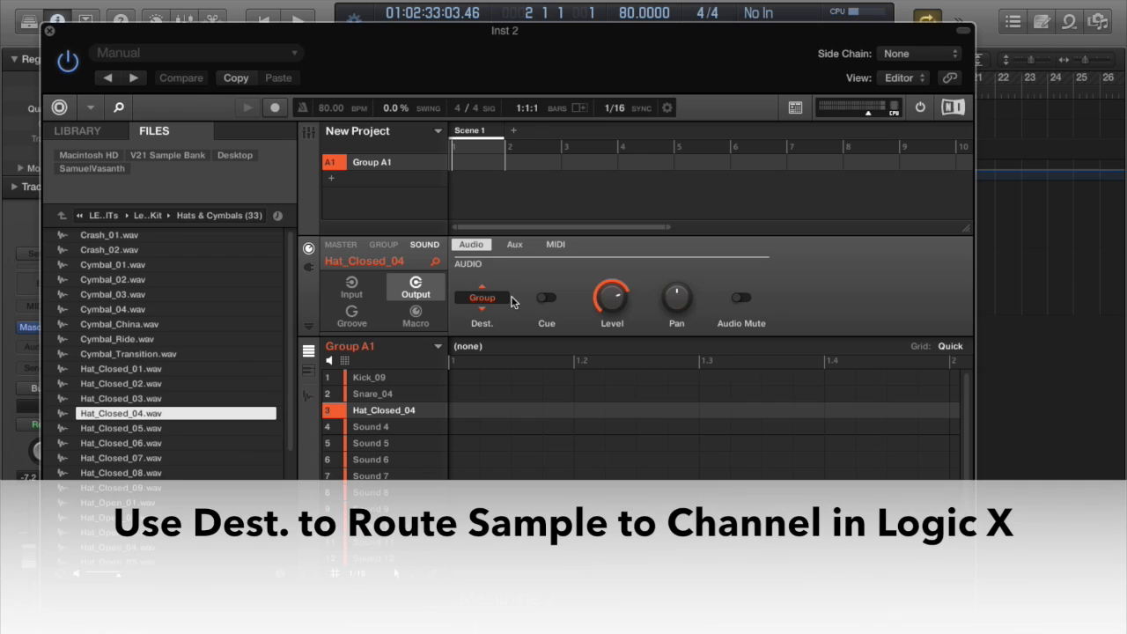
left_click(370, 377)
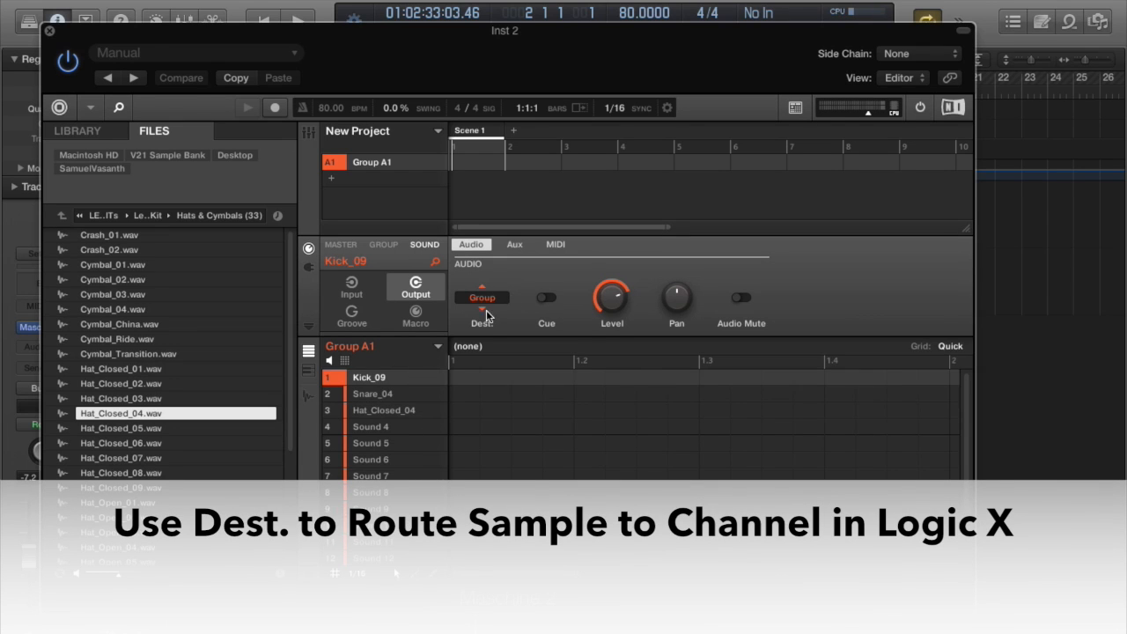
left_click(482, 316)
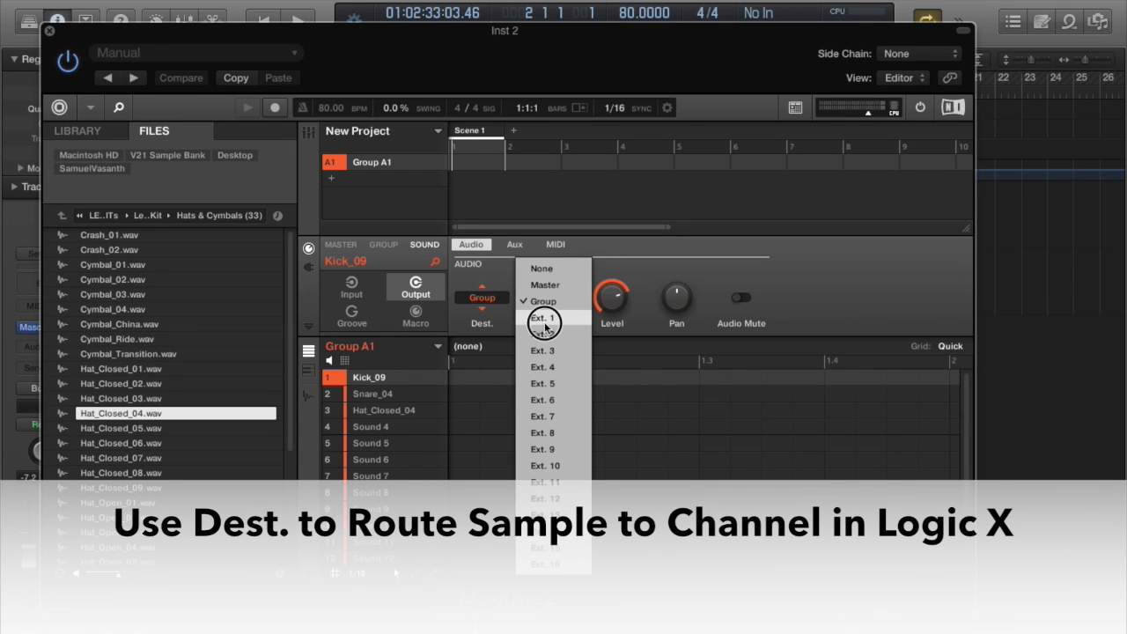
left_click(543, 333)
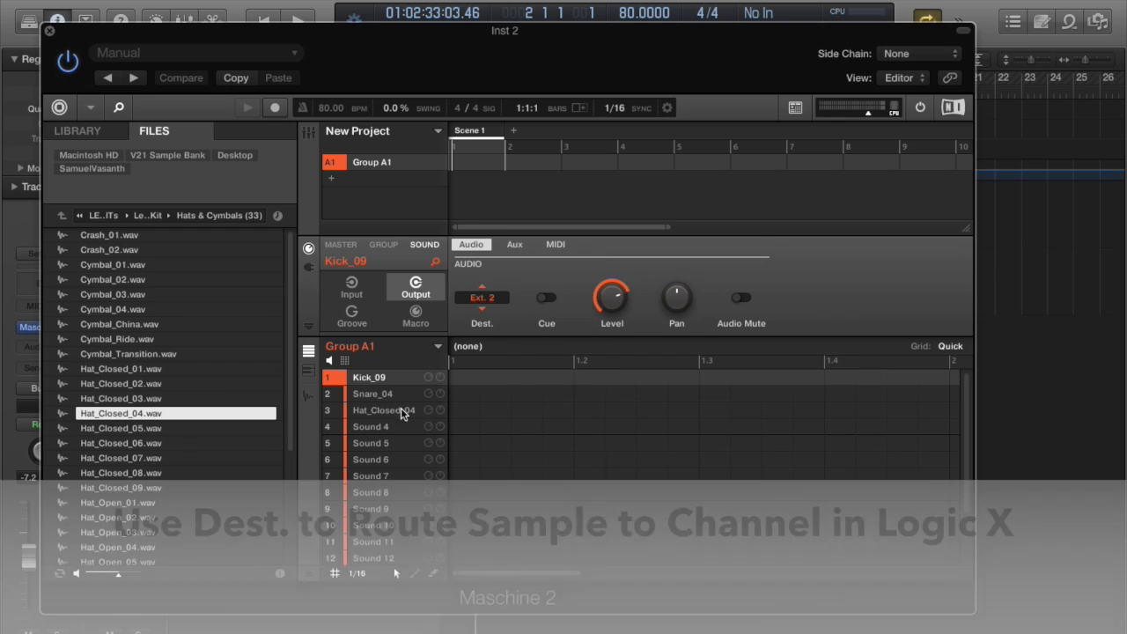
- Route Snare_04 and Hat_Closed_04 to their own external outputs (Ext. 3, Ext. 4)
left_click(482, 296)
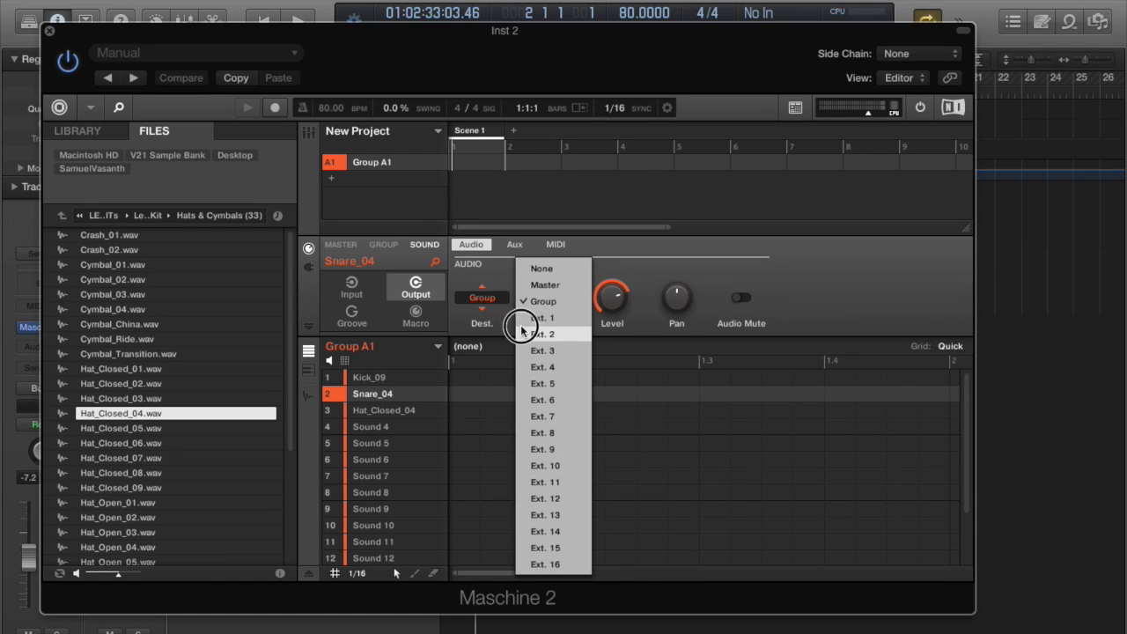
left_click(542, 301)
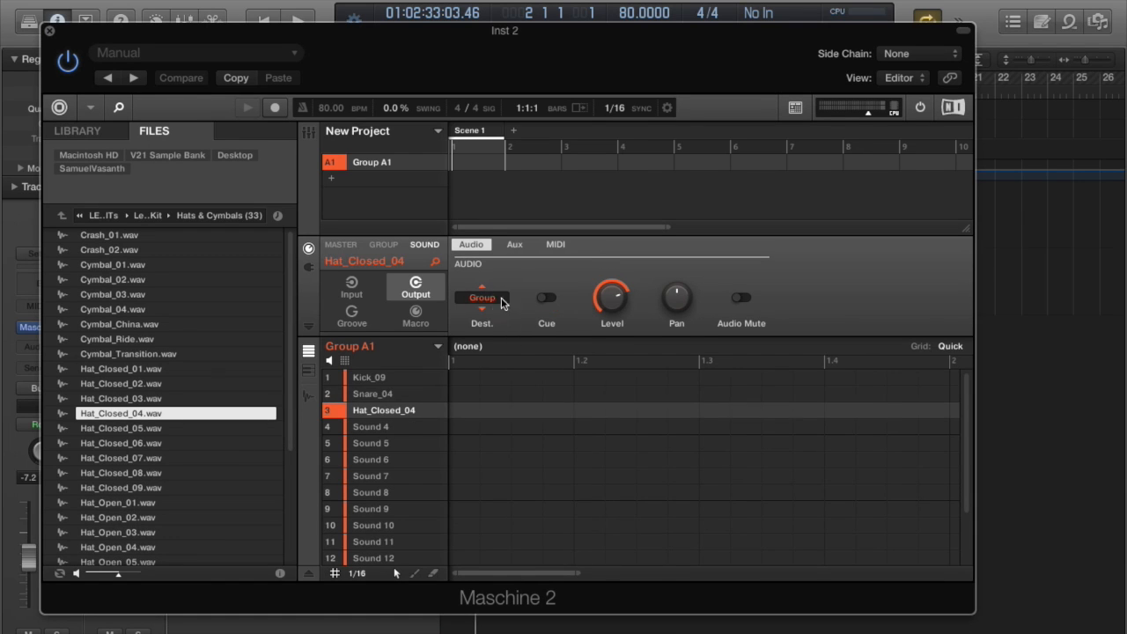
left_click(482, 296)
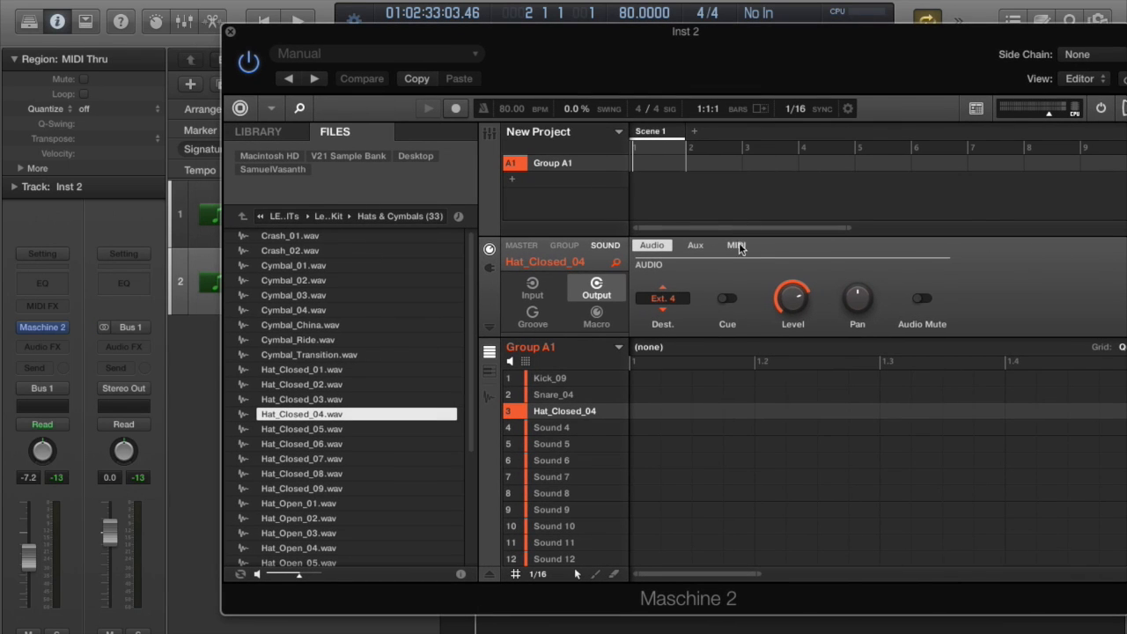
- Show Hat_Closed_04's MIDI output page, then switch over to the Logic mixer
left_click(736, 244)
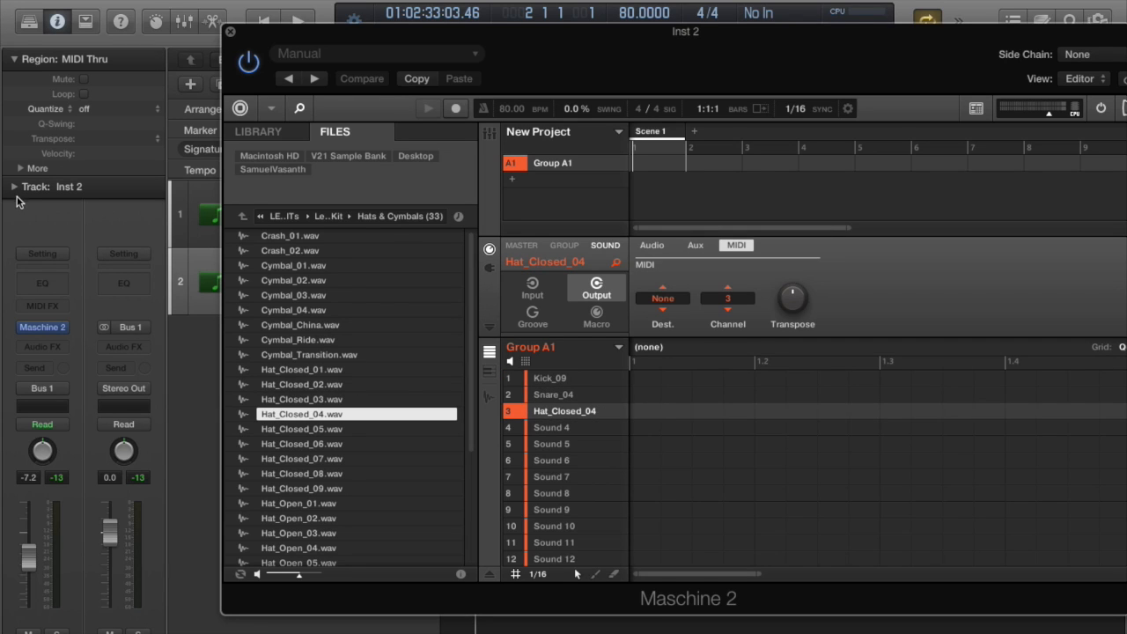
left_click(21, 169)
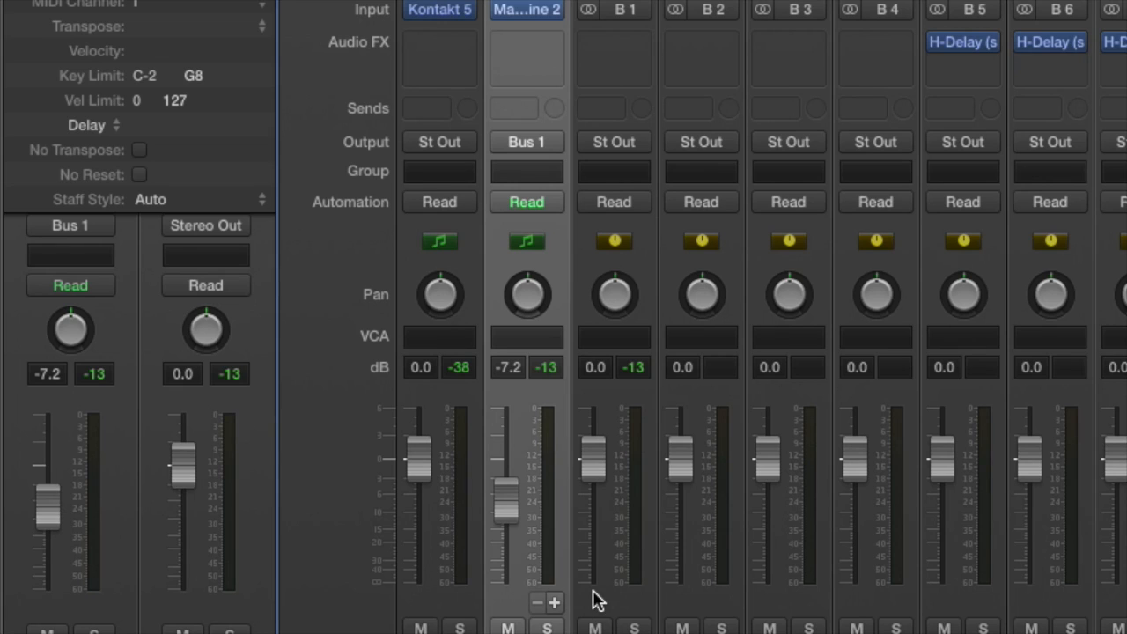
mouse_move(555, 602)
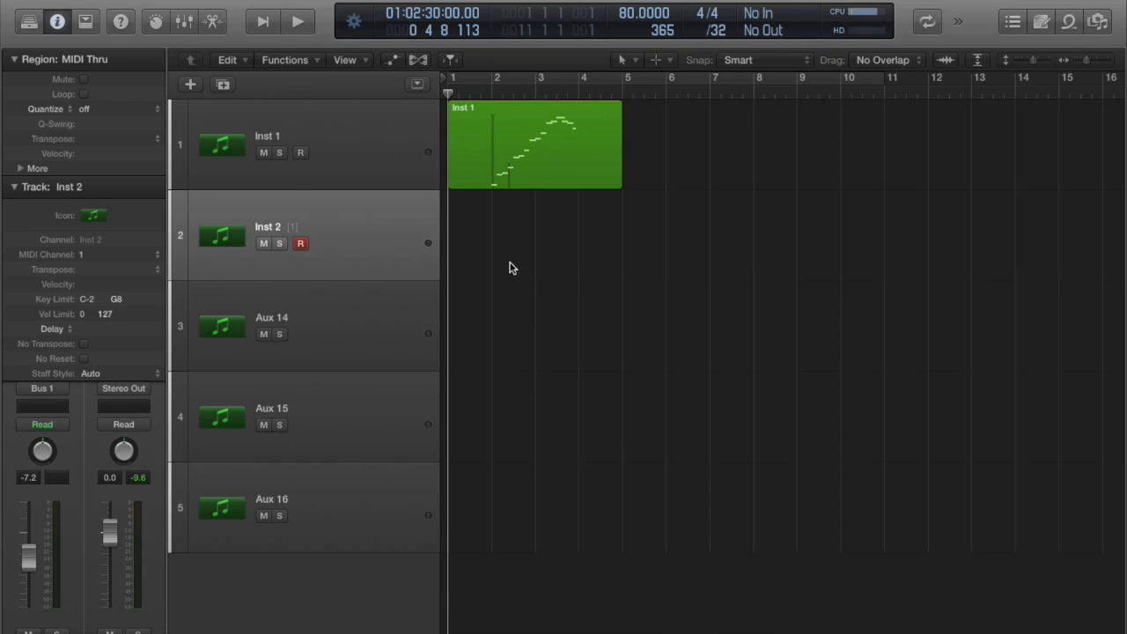
mouse_move(352, 236)
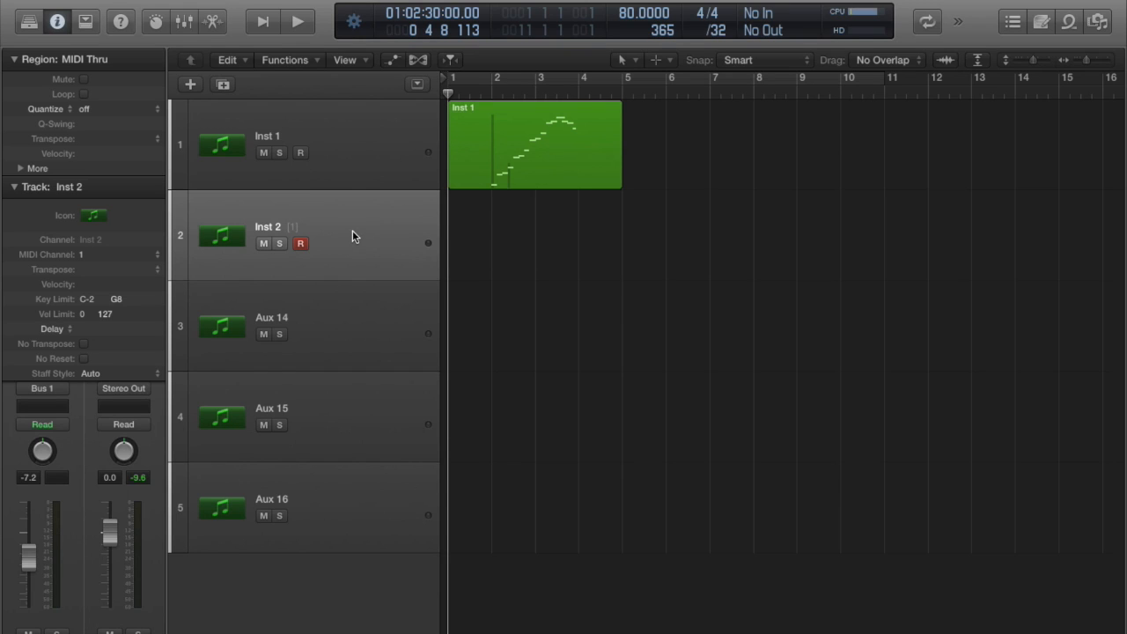
mouse_move(155, 398)
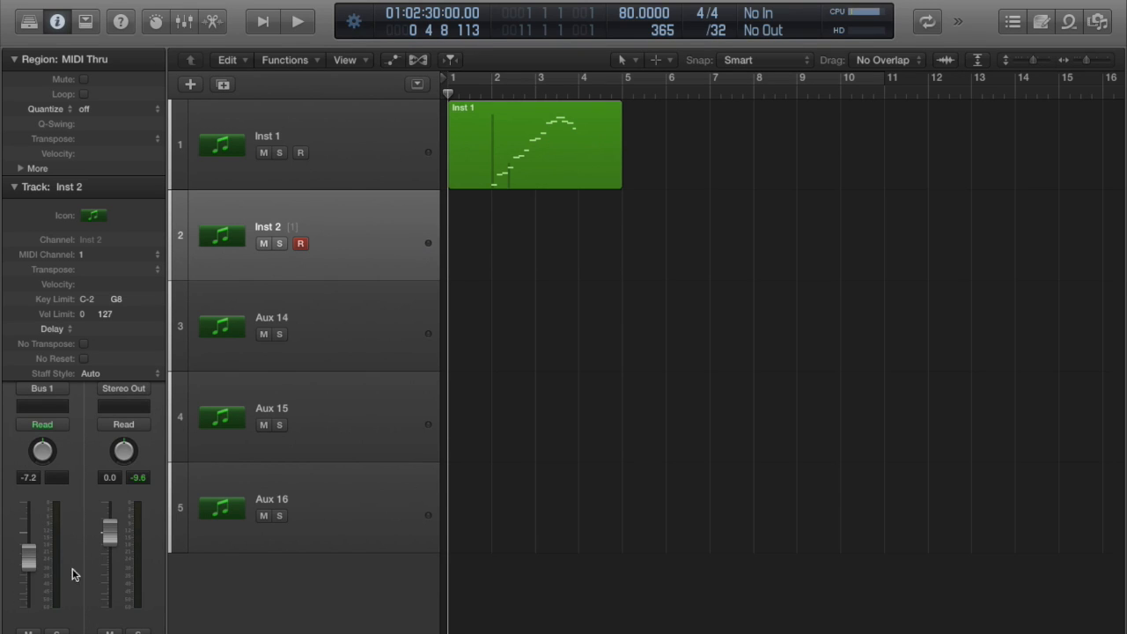
mouse_move(74, 606)
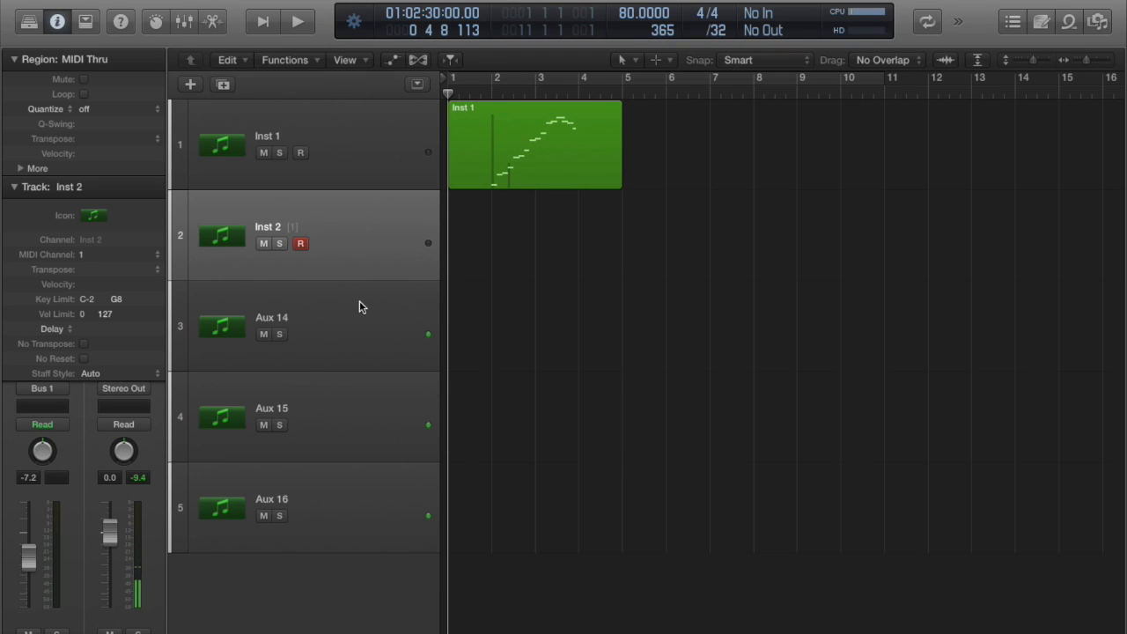
left_click(309, 325)
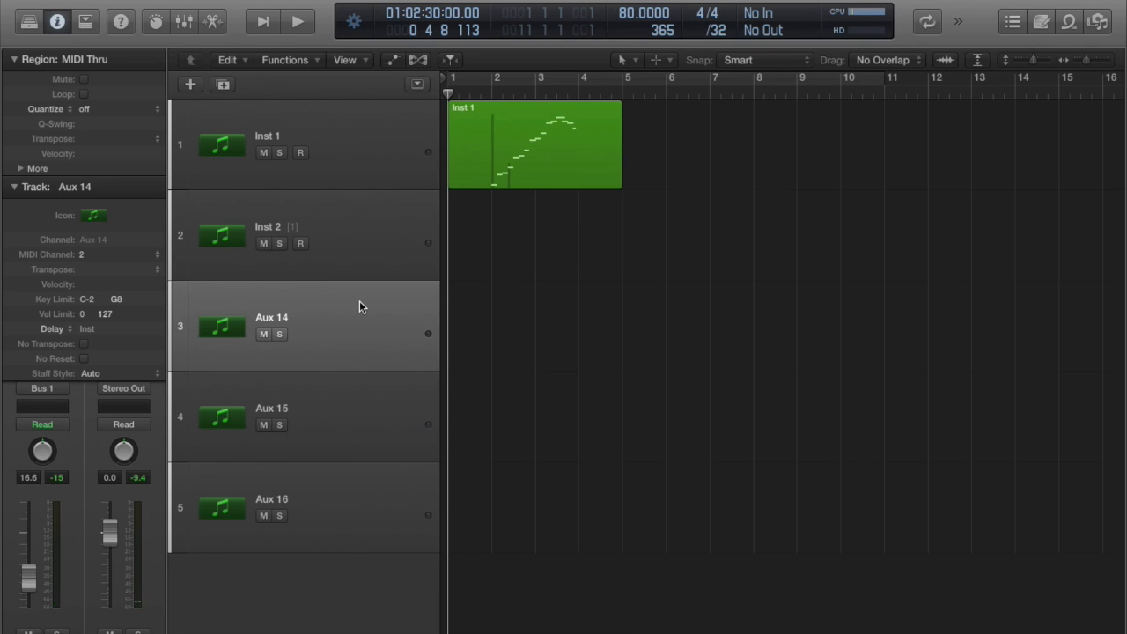
left_click(359, 416)
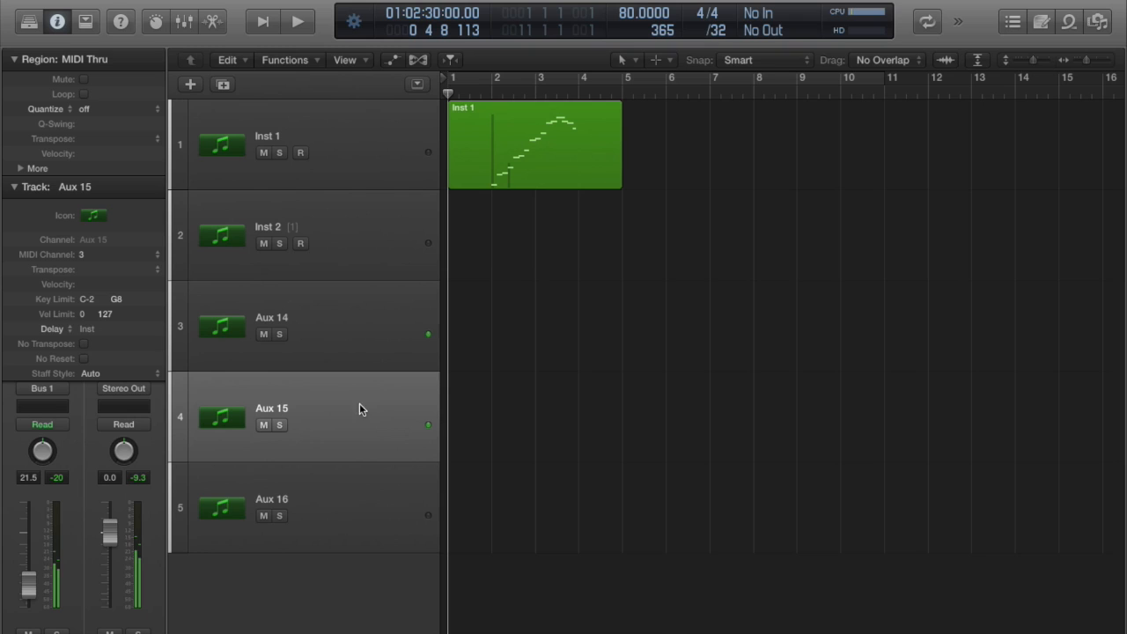
left_click(308, 508)
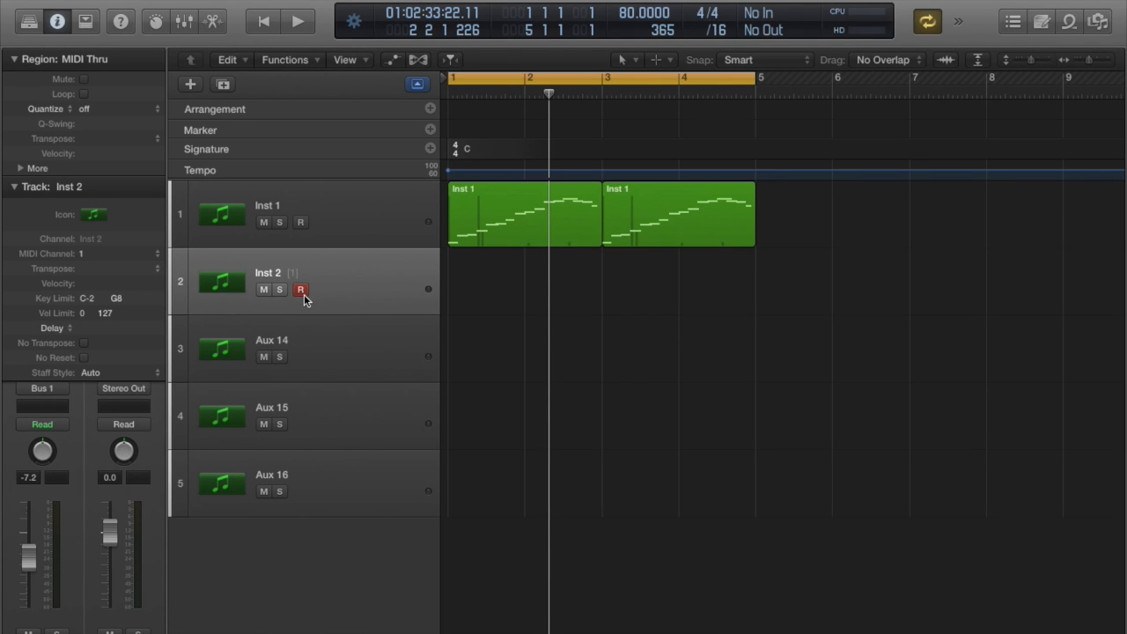
mouse_move(299, 288)
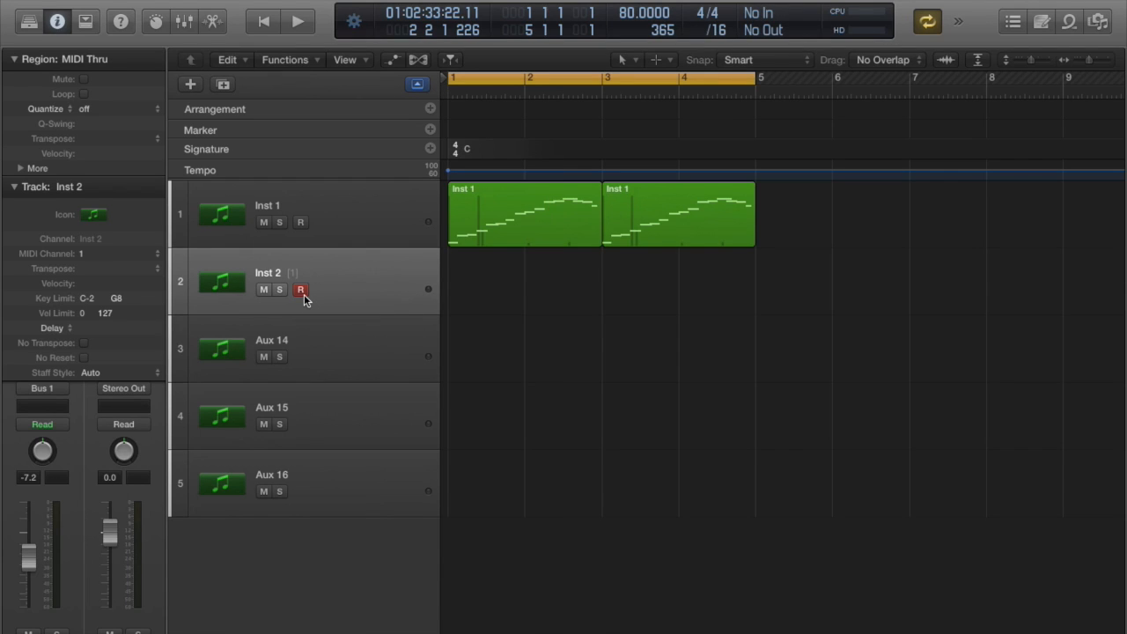
- Record-enable the Inst 2 track so the looped bars 1–5 can be captured
left_click(296, 22)
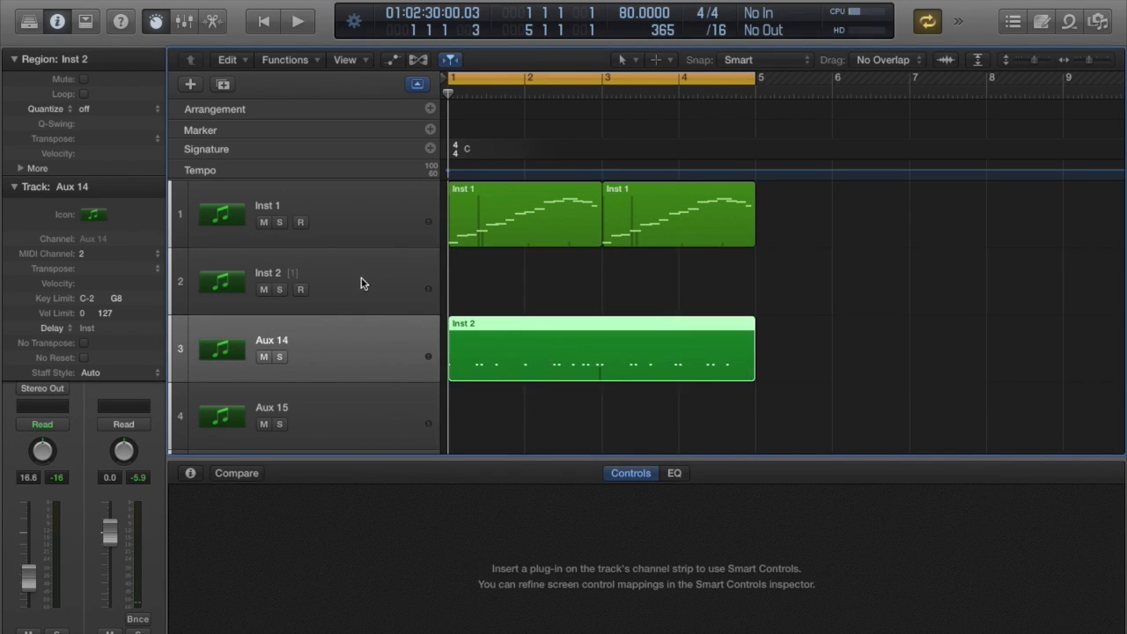
- Hide Smart Controls and reselect the Inst 2 track for the next drum take
left_click(299, 289)
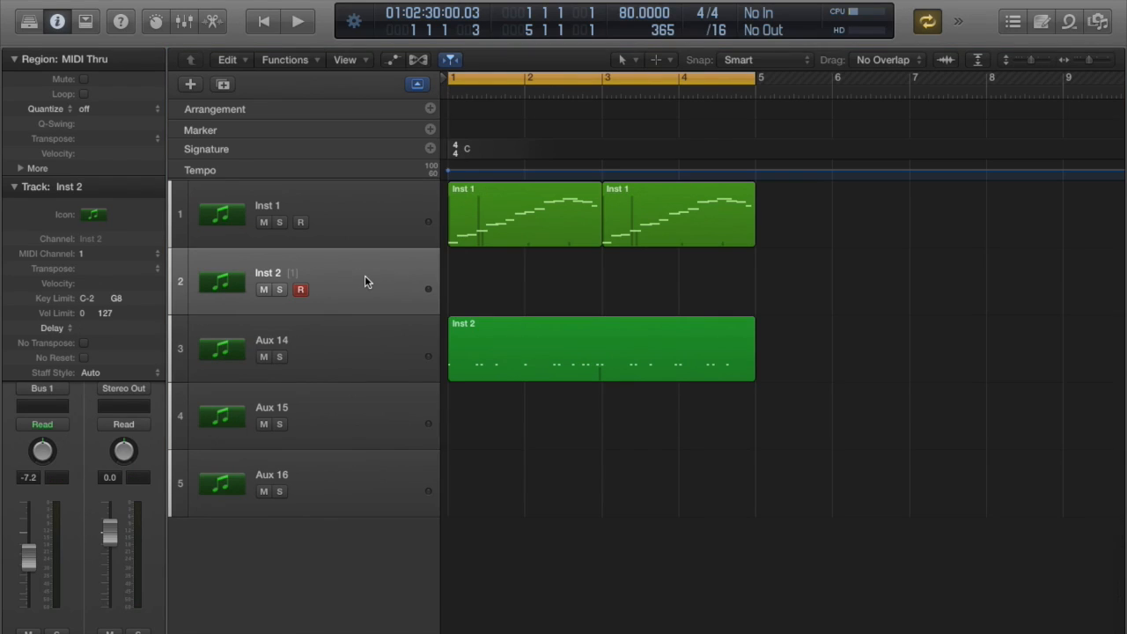
left_click(297, 21)
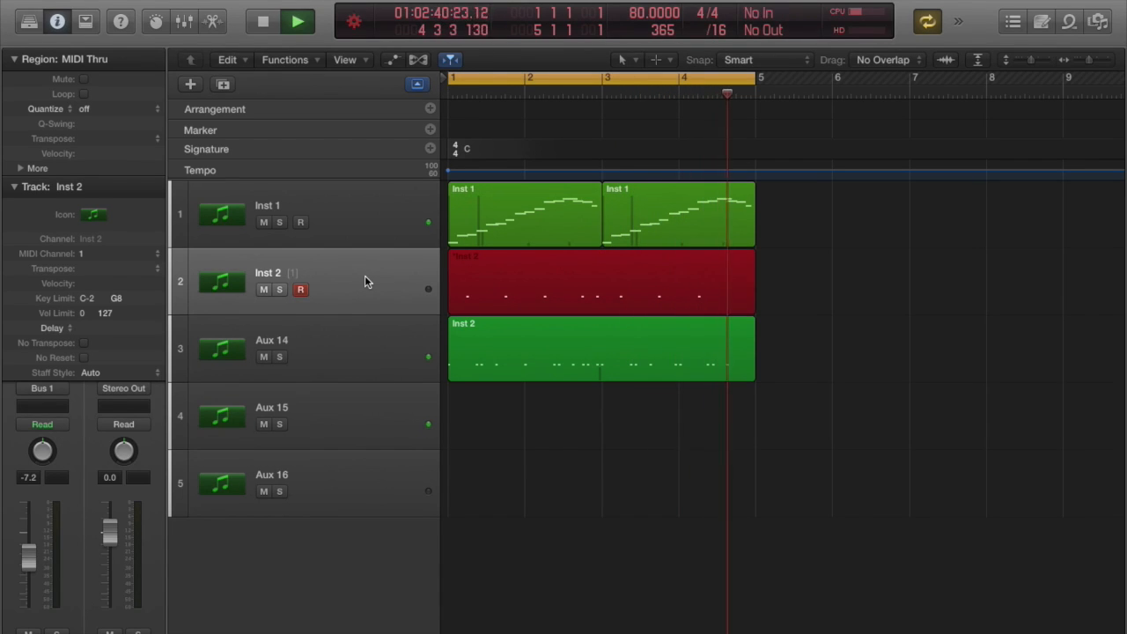
- Record a drum pass onto Inst 2 and Aux 15, then start a region on Aux 16
left_click(603, 282)
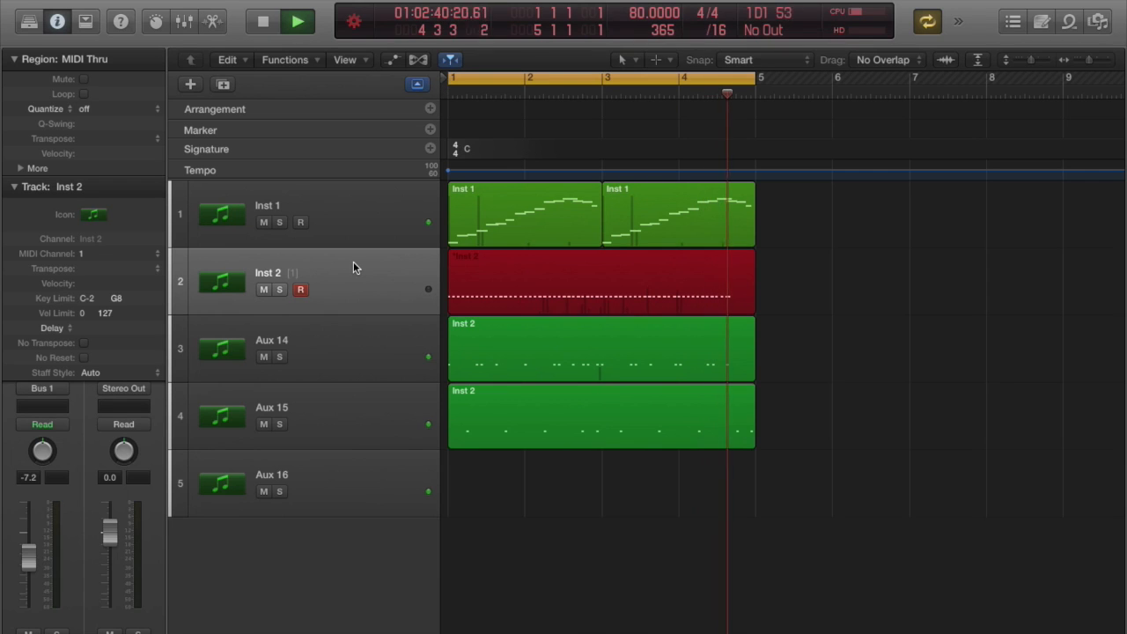
left_click(603, 282)
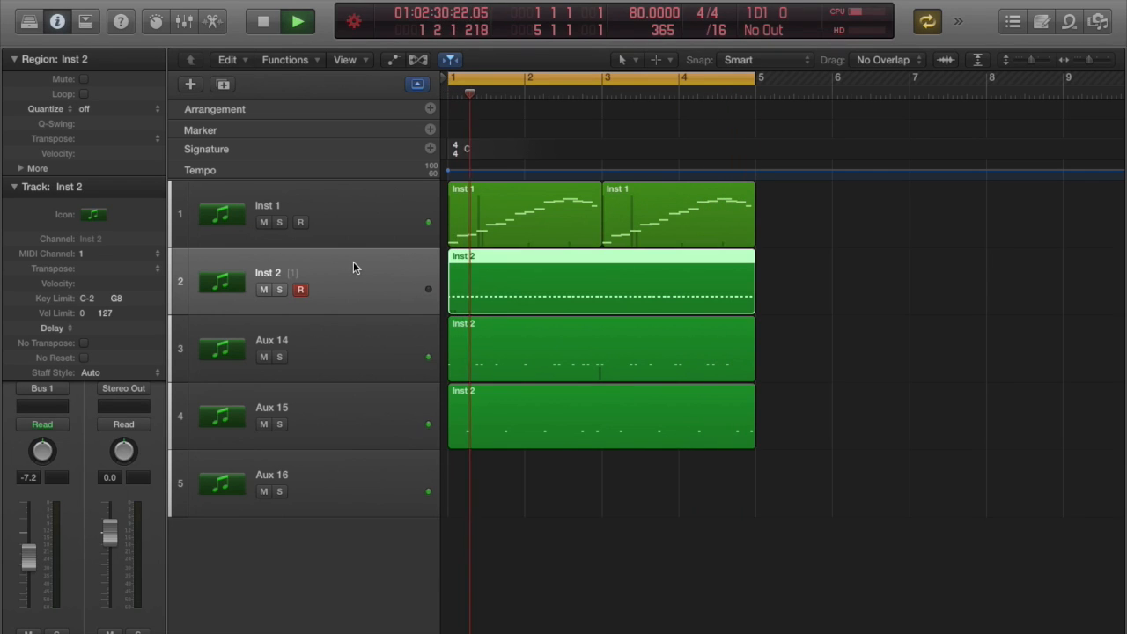
left_click(515, 489)
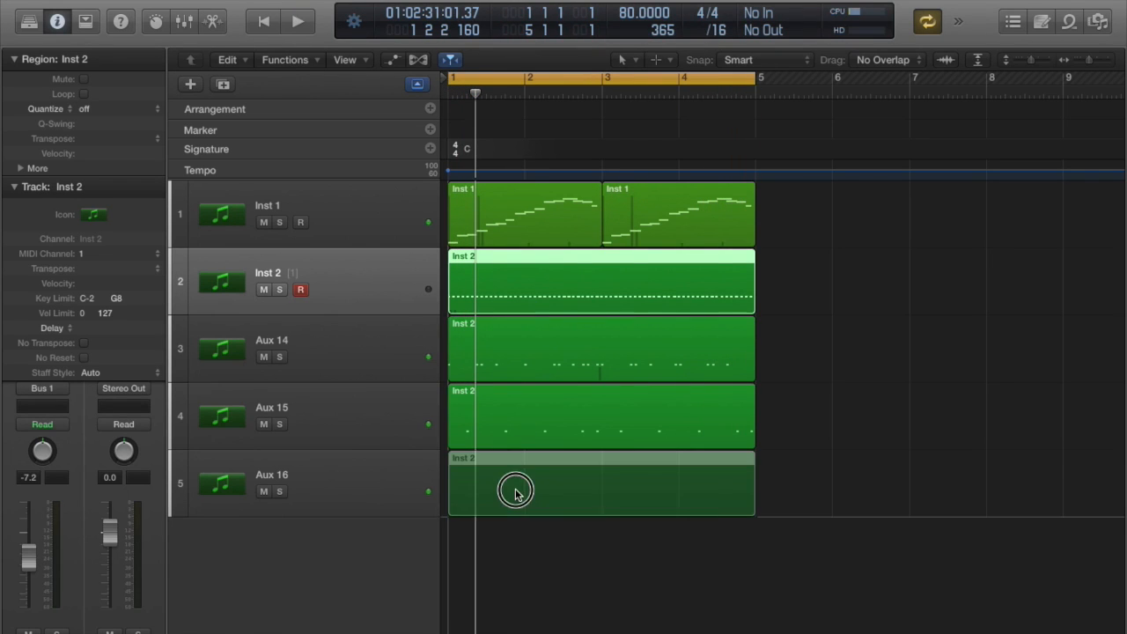